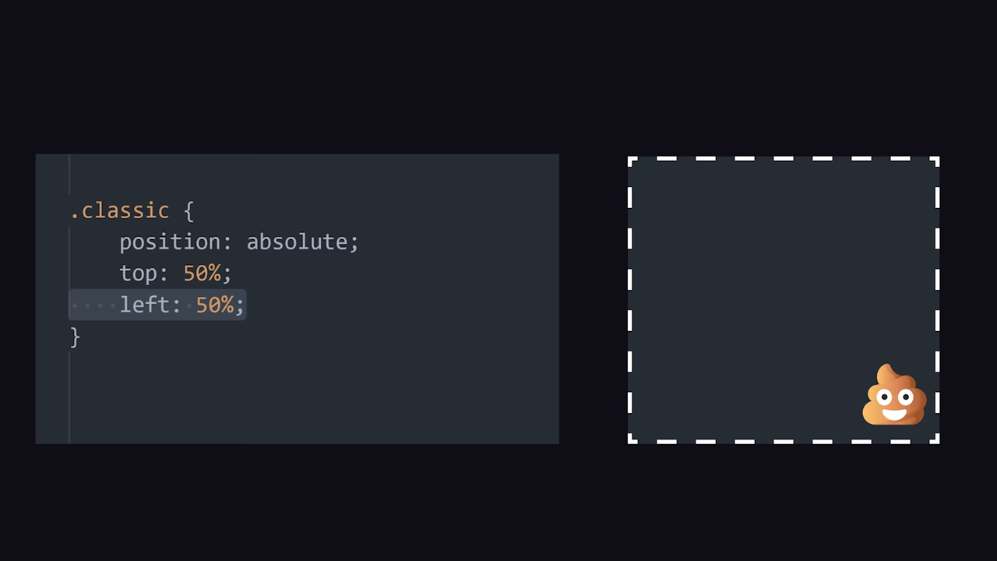
Add transform: translate(-50%, -50%) to .classic so it is truly centred.
{"action": "type", "text": "transform: translate(-50%, -50%);"}
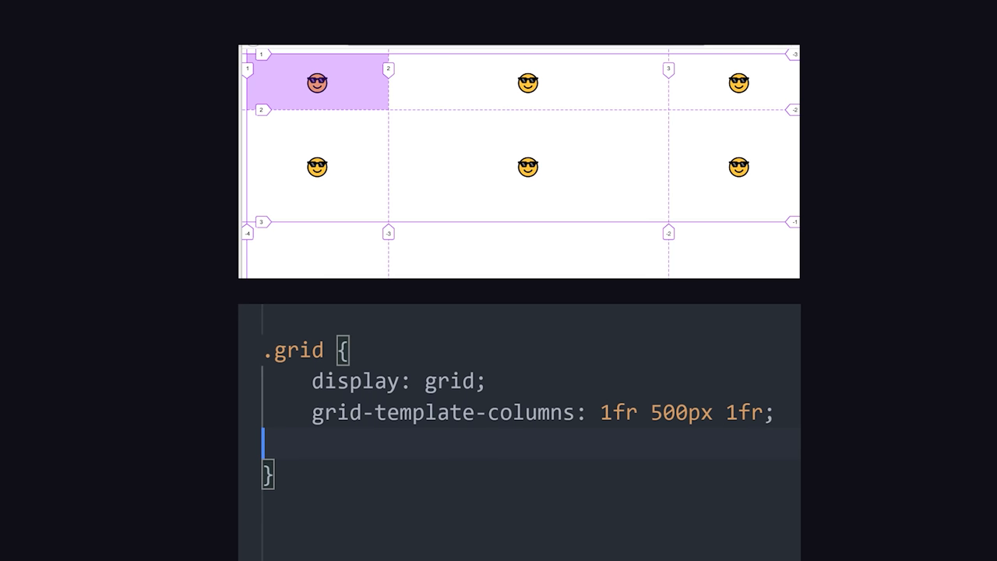
Add grid-template-rows: 100px 200px to the .grid rule.
{"action": "type", "text": "grid-template-rows: 100px;"}
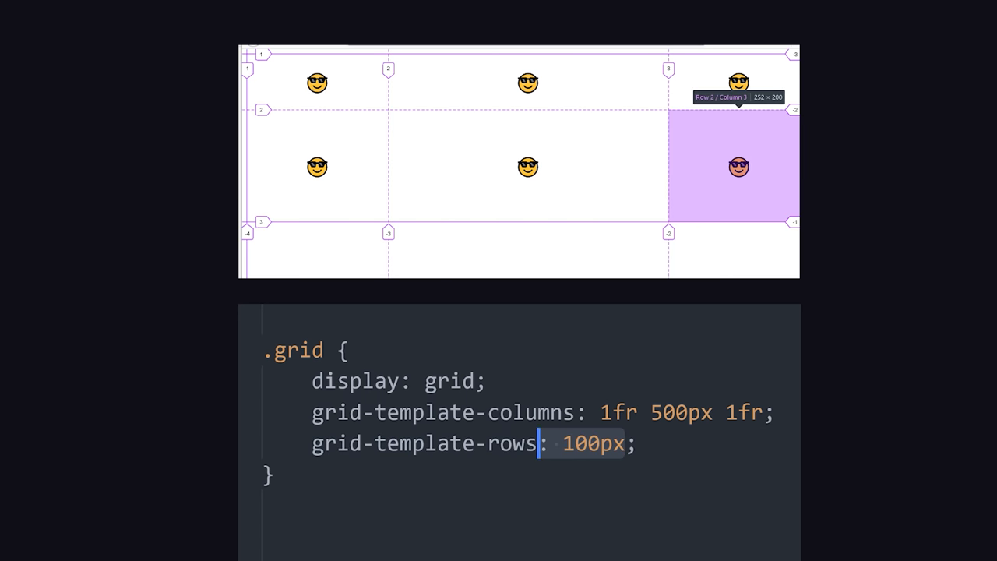
{"action": "type", "text": "200px"}
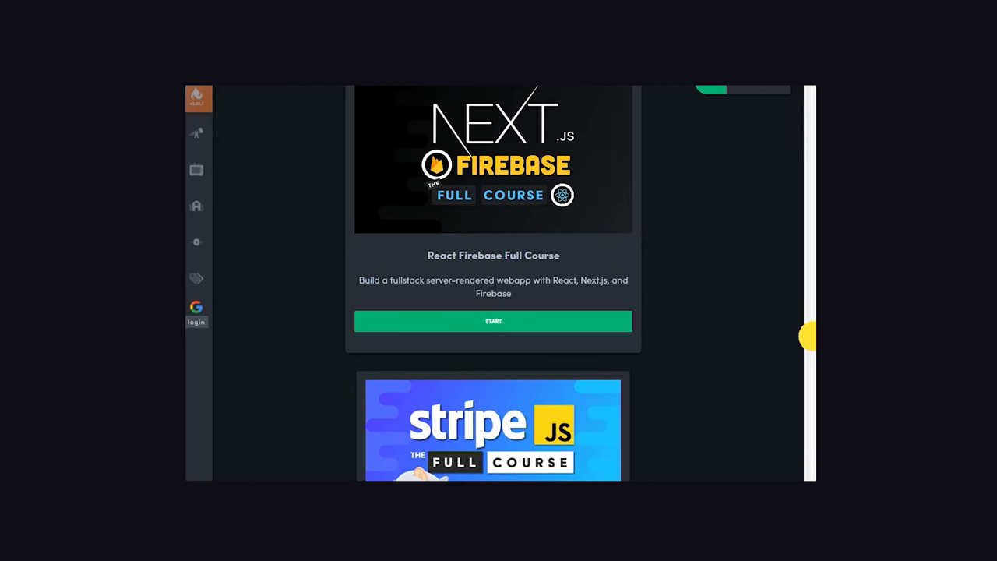
Set article width: 800px inside the min-width: 1200px media query.
{"action": "scroll", "scroll_direction": "down", "scroll_amount": 3}
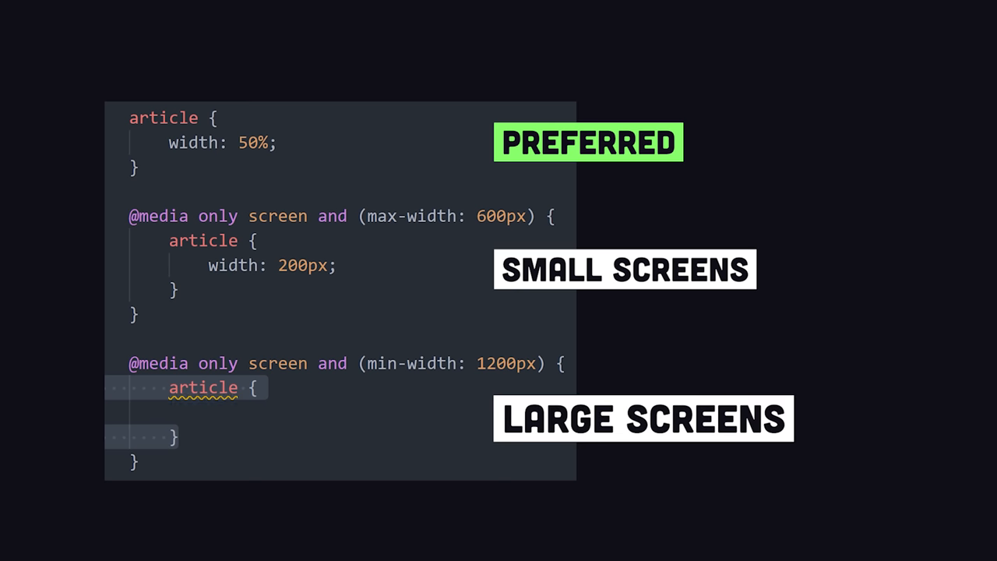
{"action": "type", "text": "width: 800px;"}
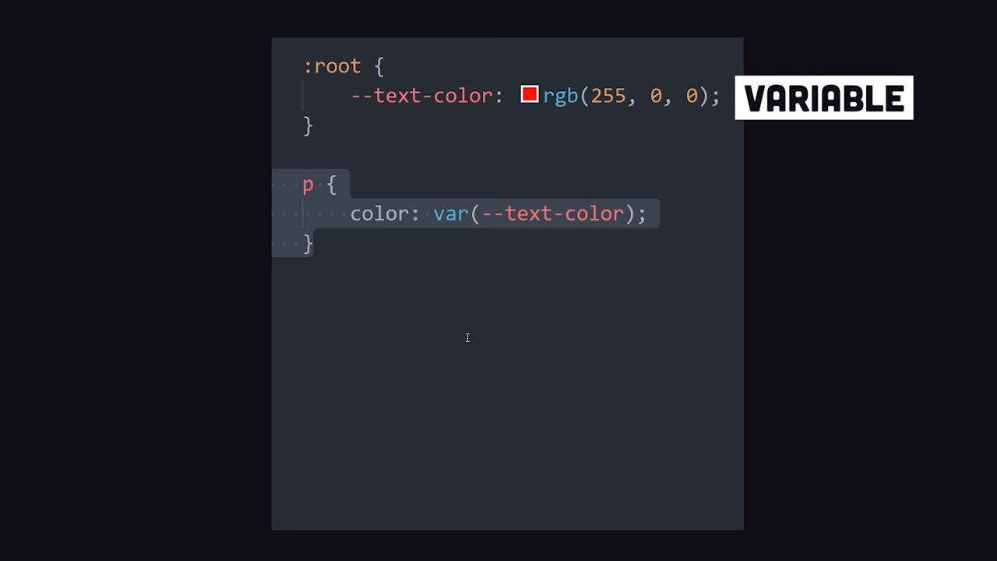
Make h1 use var(--text-color), override --text-color for p, and add --g: 0 in :root.
{"action": "type", "text": "h1 {"}
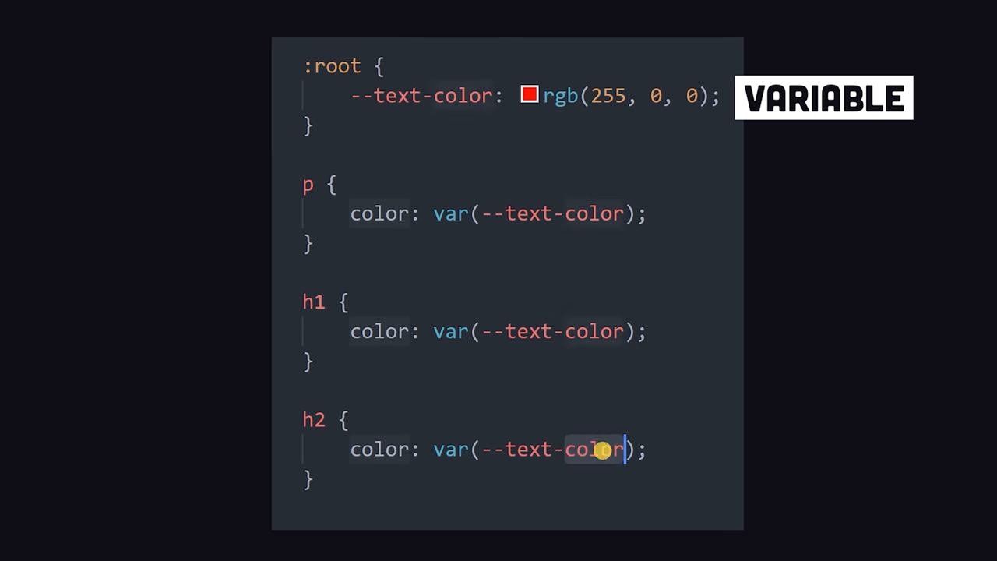
{"action": "type", "text": "--text-color: green;"}
{"action": "left_click", "coordinate": [513, 95]}
{"action": "type", "text": "--r: 255;"}
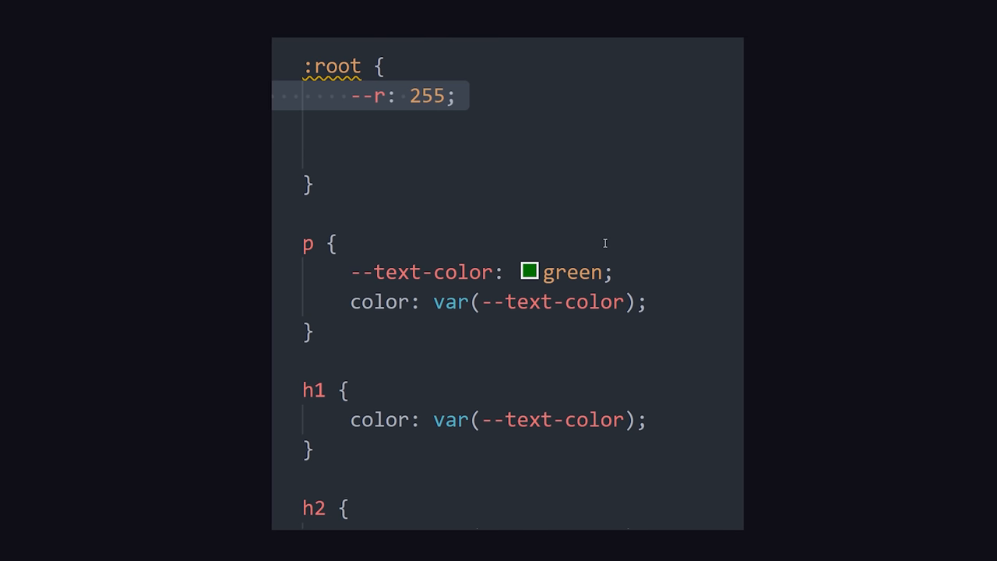
{"action": "type", "text": "--g: 0;"}
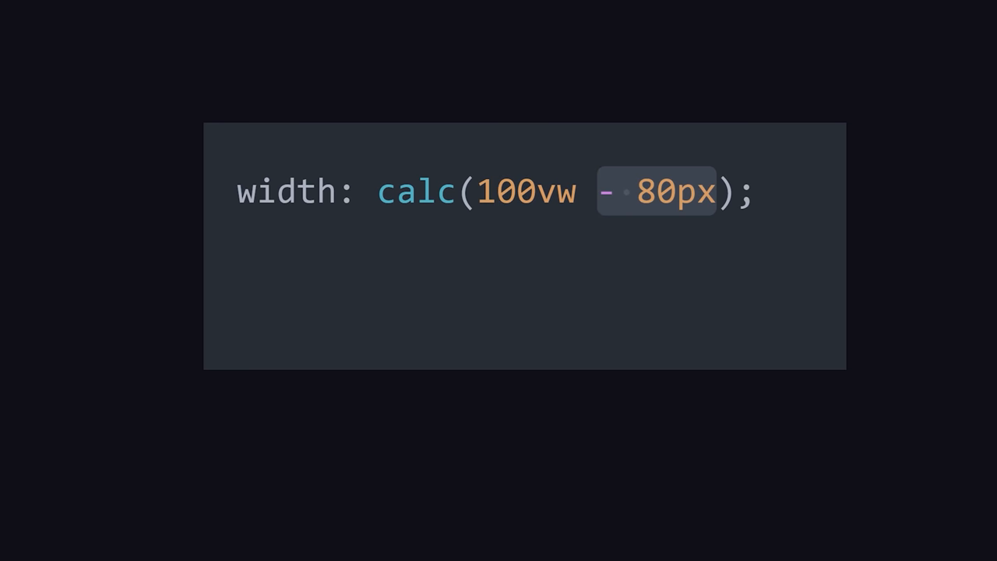
Add font-size calc(1rem * 1.25), the drop <i> elements, and style="--order: 3" for staggering.
{"action": "type", "text": "font-size: calc(1rem * 1.25);"}
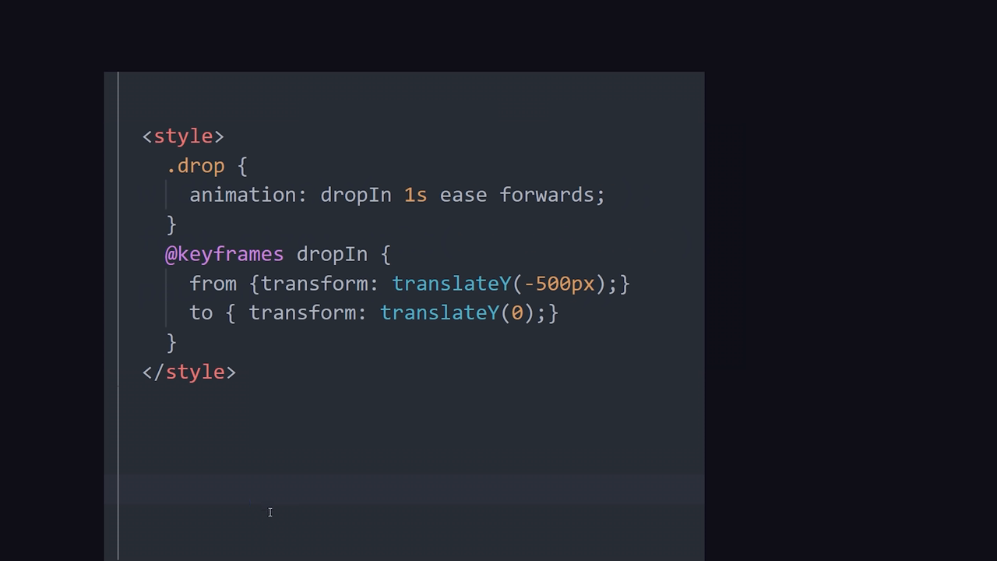
{"action": "type", "text": "<i class=\"drop ace\">1</i>"}
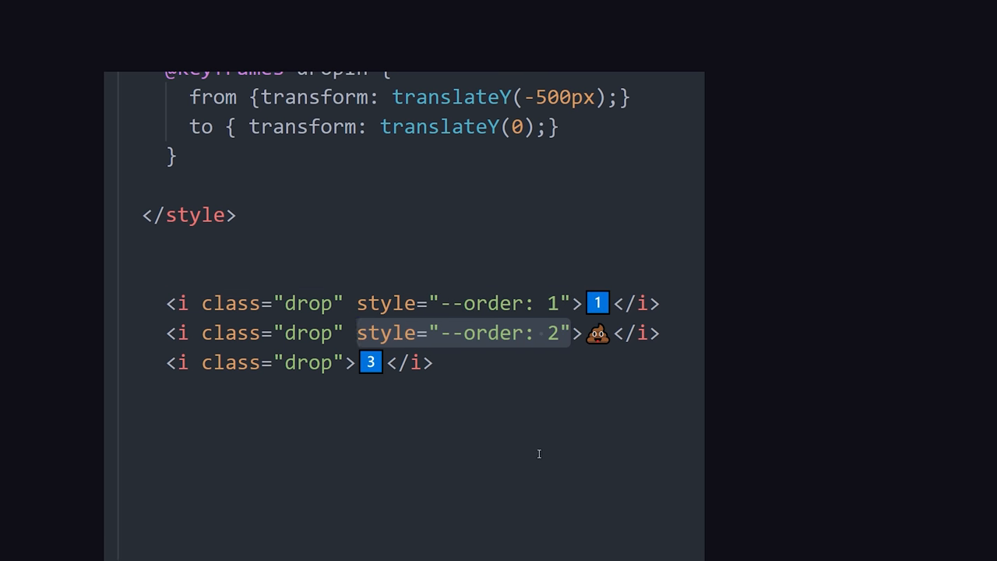
{"action": "type", "text": "style=\"--order: 3\""}
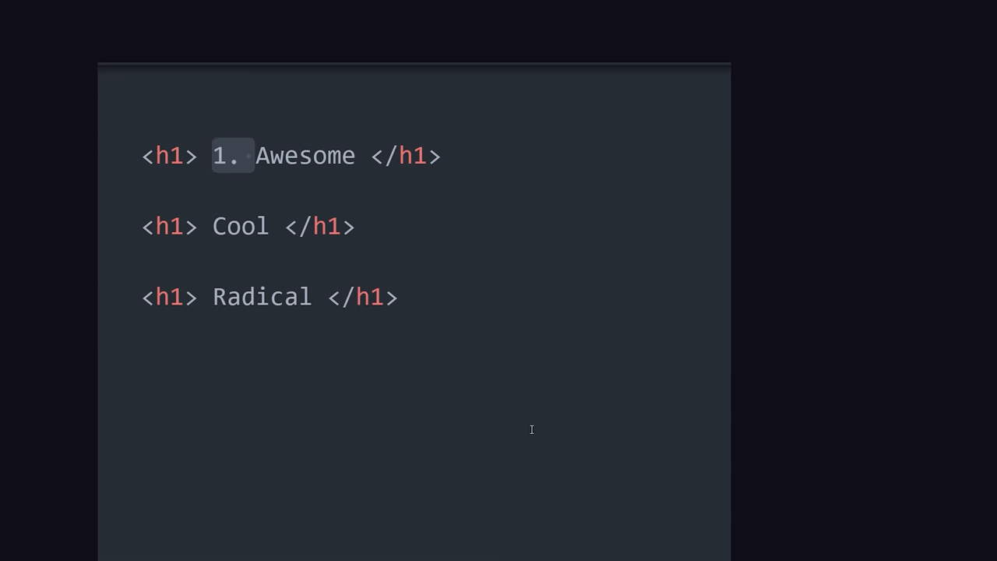
Replace the hand-typed 1. with content: counter(headings) in h1::before.
{"action": "left_click", "coordinate": [523, 435]}
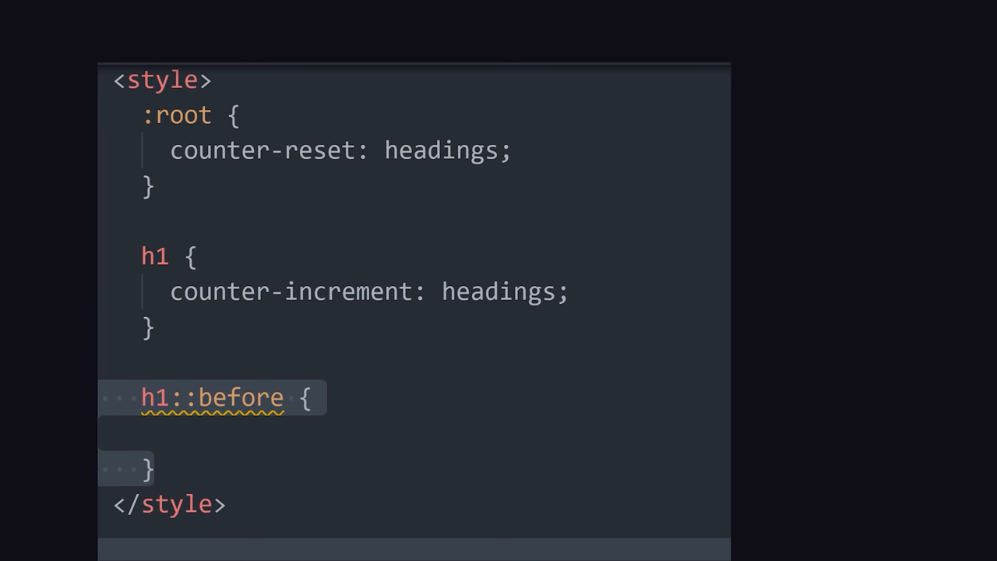
{"action": "type", "text": "content: counter(headings);"}
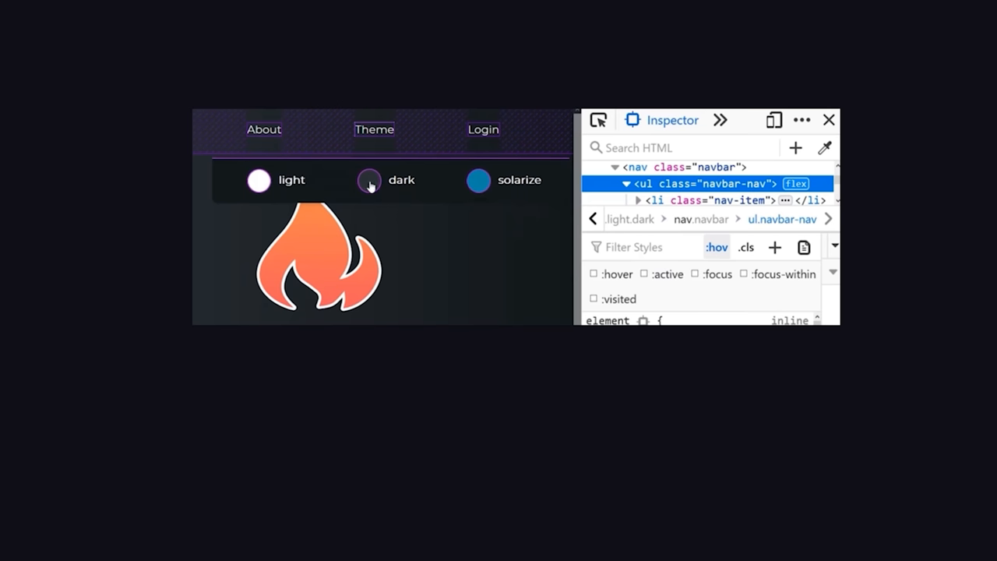
Switch the site to the light theme, then choose another theme option.
{"action": "left_click", "coordinate": [255, 180]}
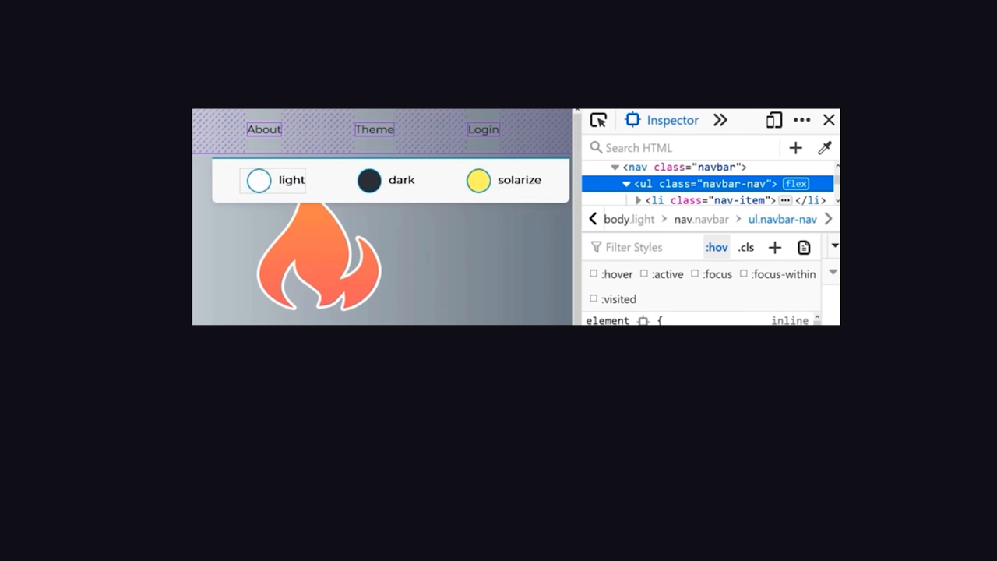
{"action": "left_click", "coordinate": [368, 180]}
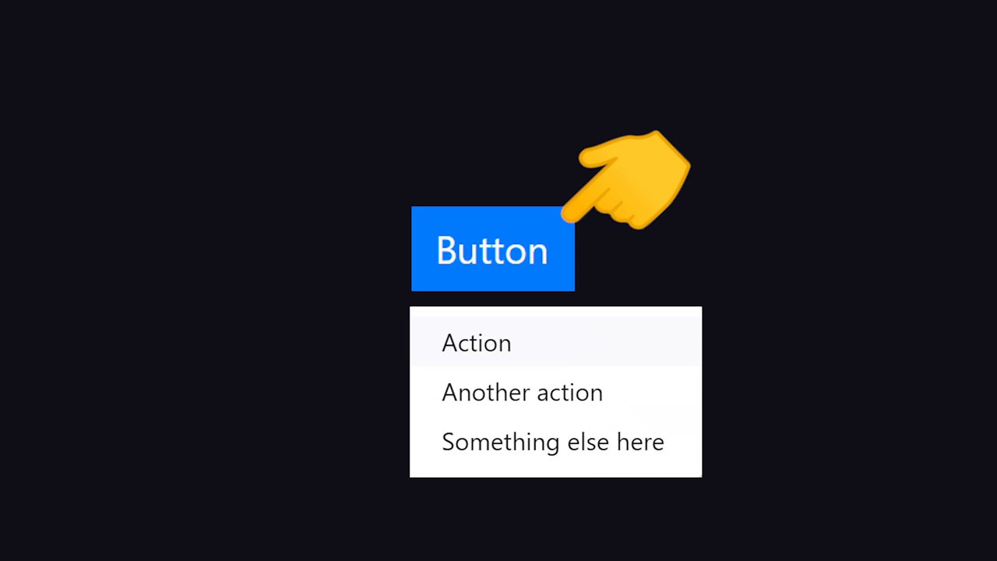
{"action": "mouse_move", "coordinate": [646, 250]}
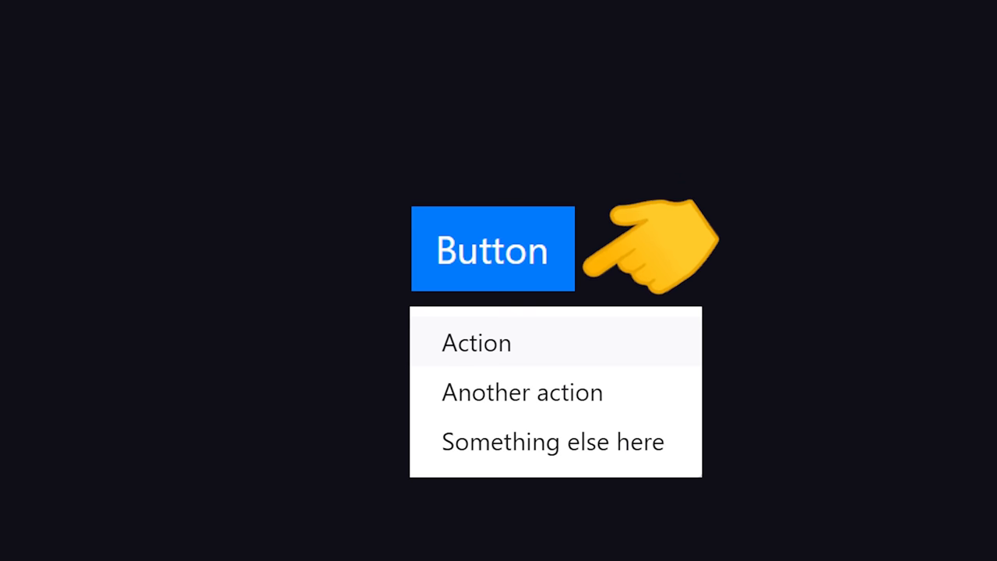